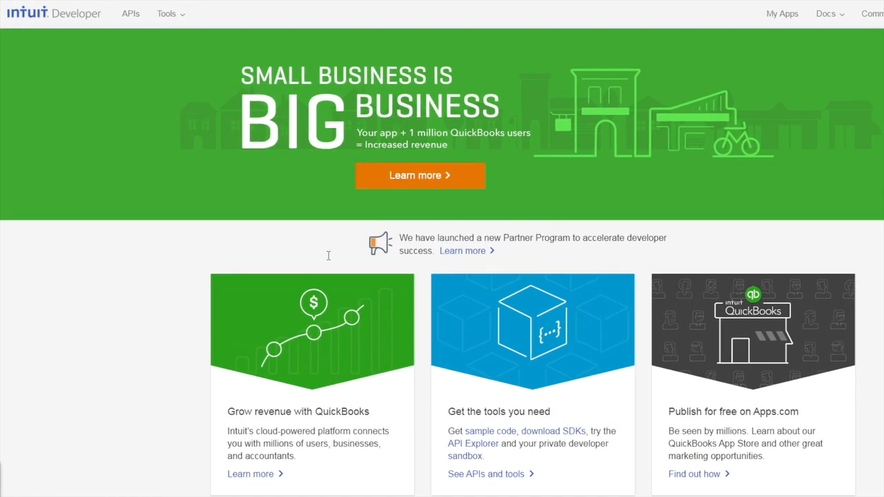
Launch the API Explorer and list the Account entity's Create, Read, Update and Query operations.
{"action": "left_click", "coordinate": [169, 14]}
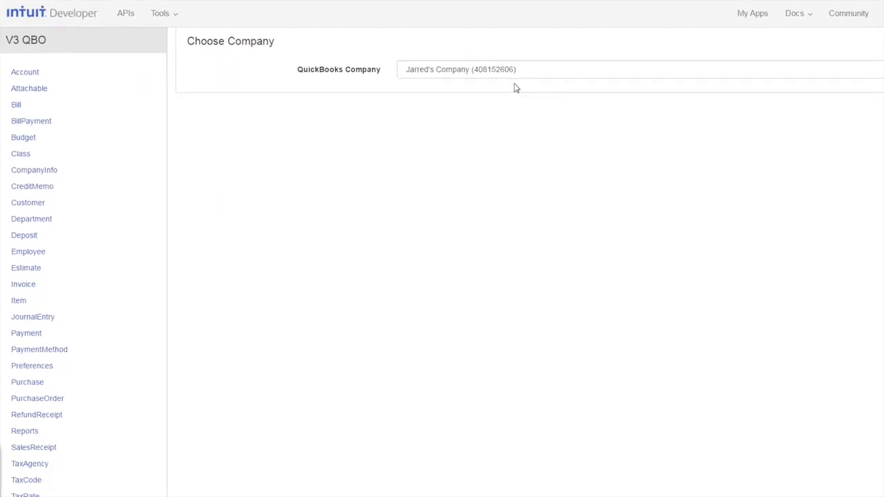
{"action": "left_click", "coordinate": [25, 71]}
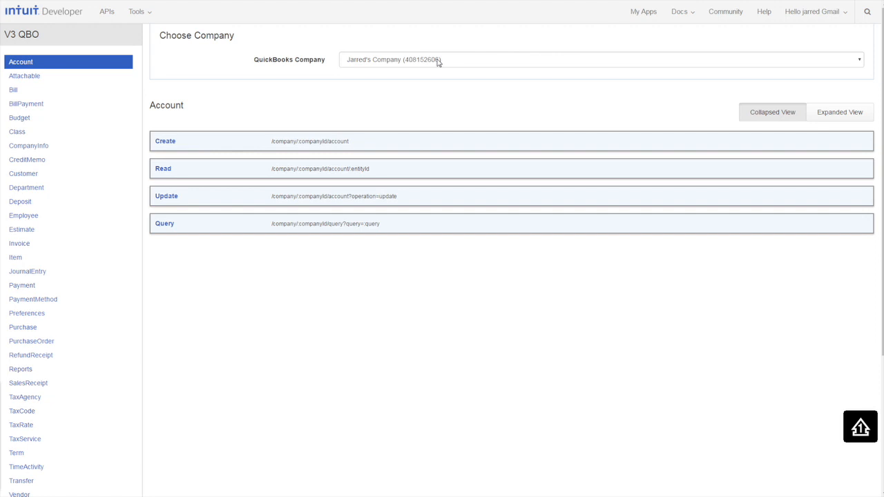
Switch to Jarred Keneally Sandbox Company and show the Customer entity's operations.
{"action": "left_click", "coordinate": [596, 59]}
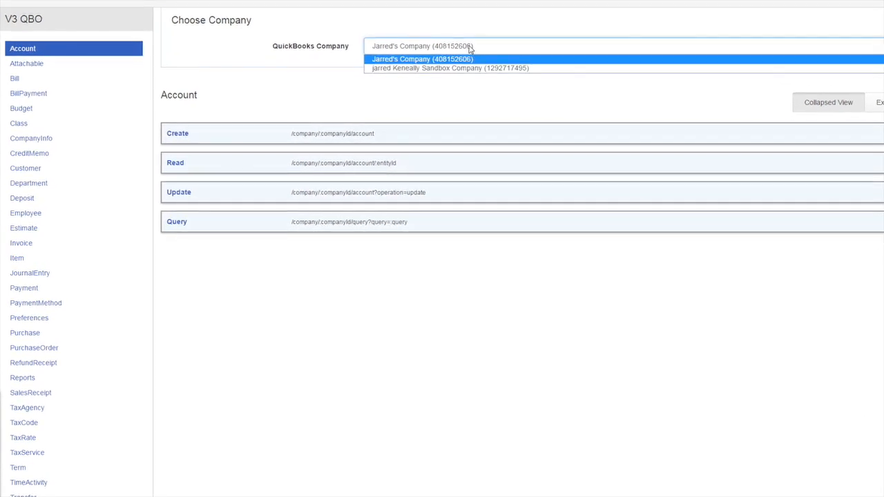
{"action": "left_click", "coordinate": [450, 68]}
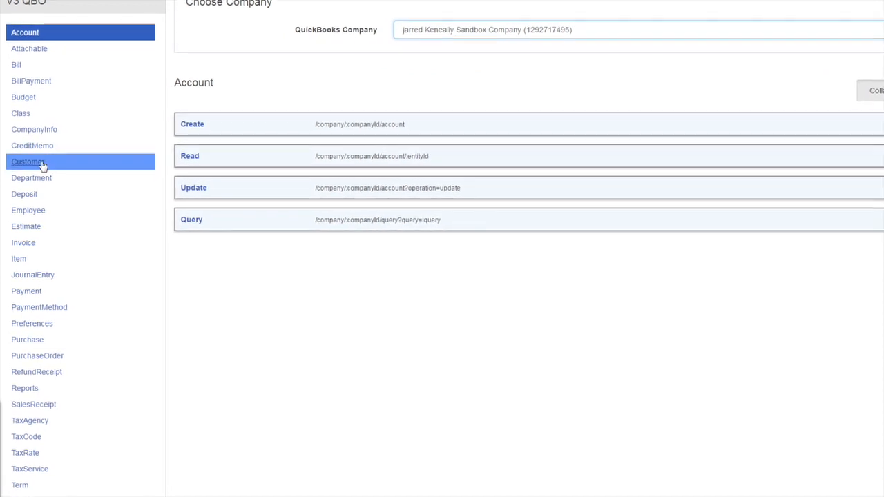
{"action": "left_click", "coordinate": [29, 162]}
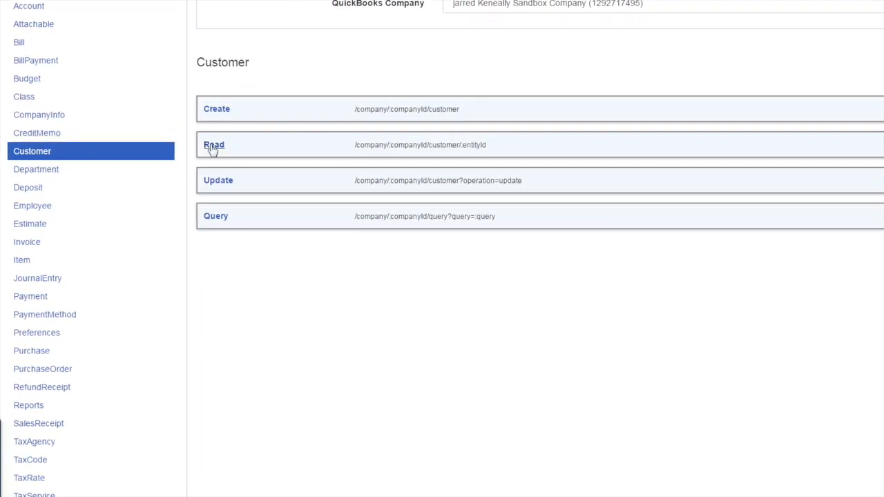
Run a Customer Read for entityId 1 and review the 200 JSON response.
{"action": "left_click", "coordinate": [215, 145]}
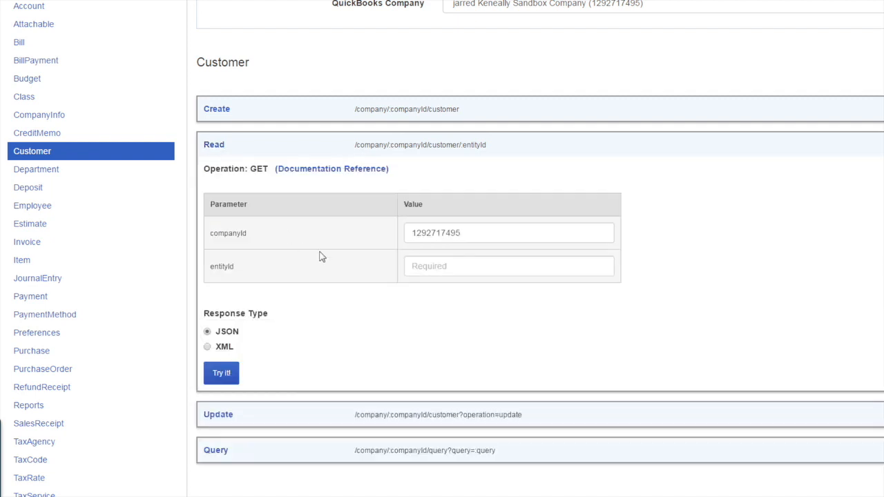
{"action": "left_click", "coordinate": [508, 266]}
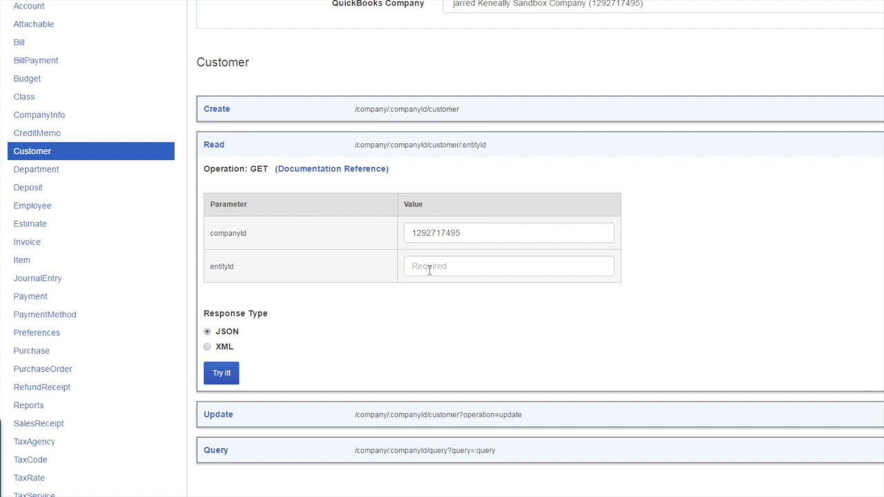
{"action": "type", "text": "1"}
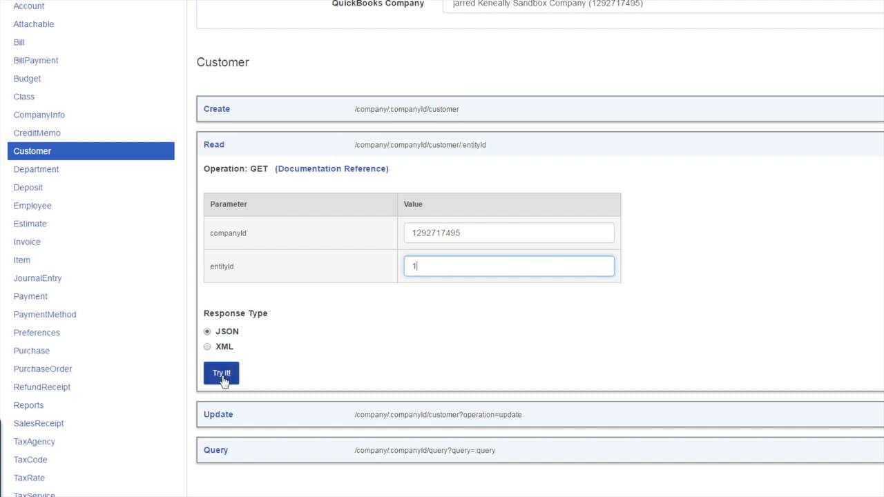
{"action": "left_click", "coordinate": [221, 373]}
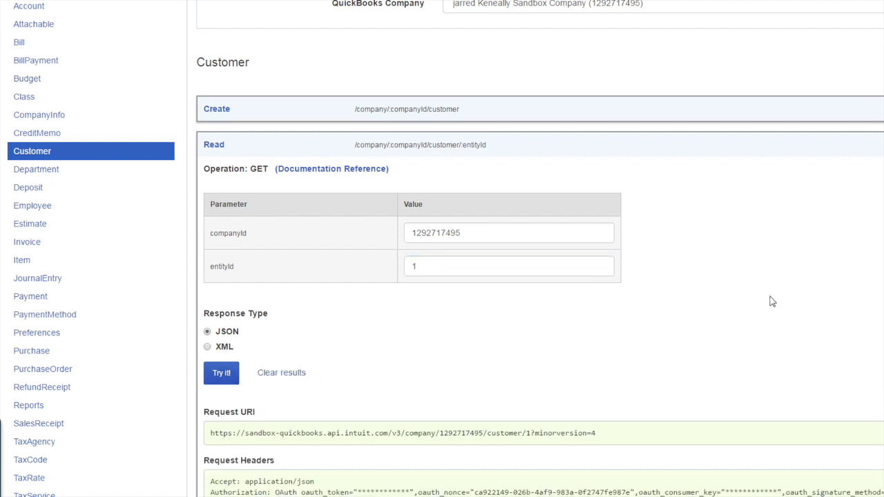
{"action": "left_click", "coordinate": [221, 372]}
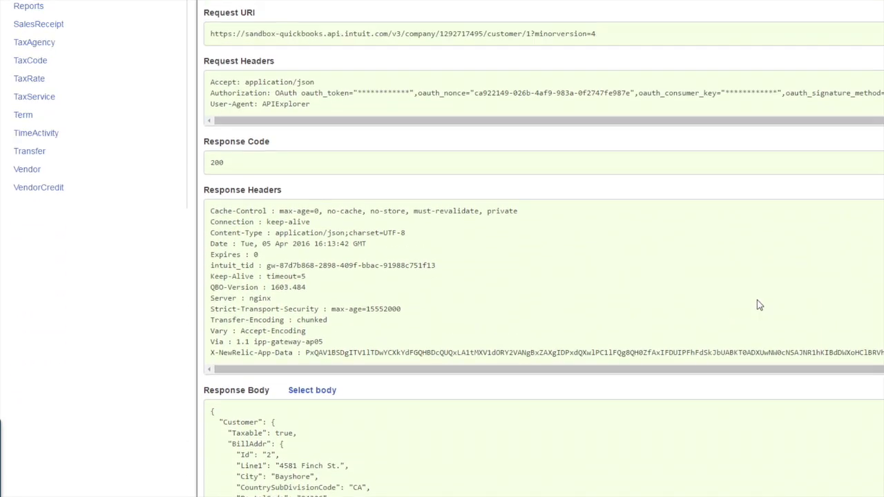
{"action": "scroll", "scroll_direction": "up", "scroll_amount": 3}
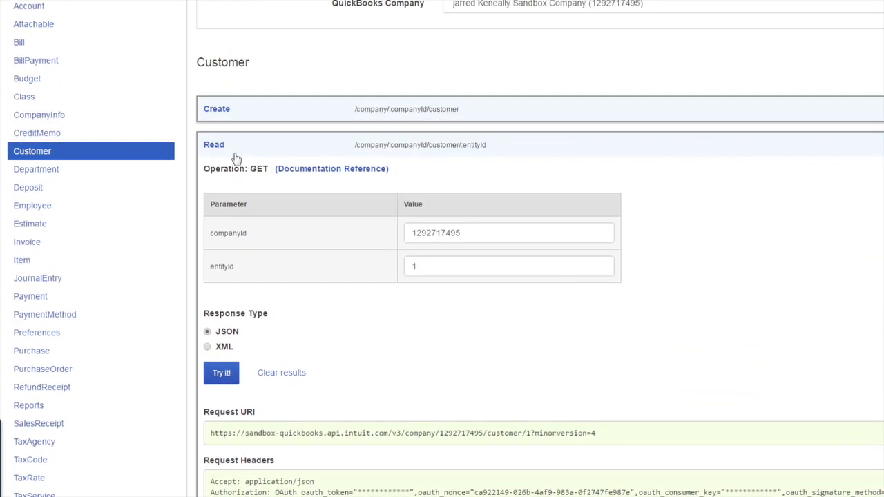
Run the Customer Query 'select * from customer' and scroll the returned list including Amy's Bird Sanctuary.
{"action": "left_click", "coordinate": [214, 145]}
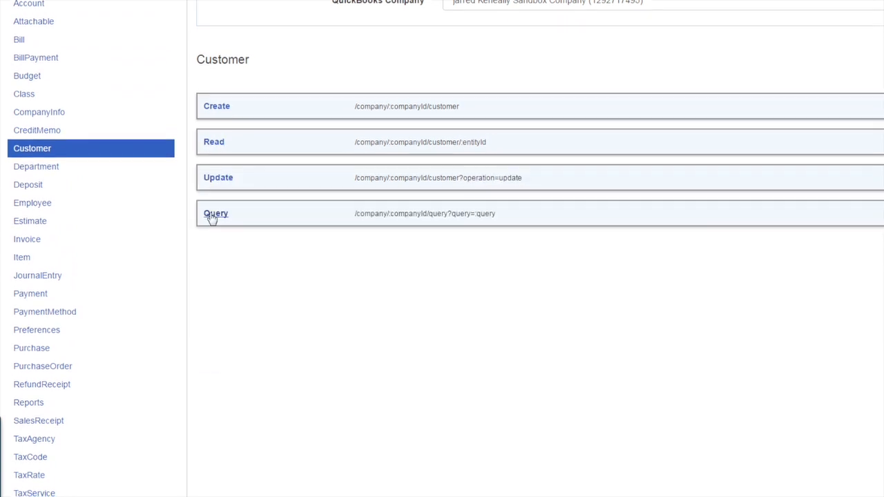
{"action": "left_click", "coordinate": [216, 213]}
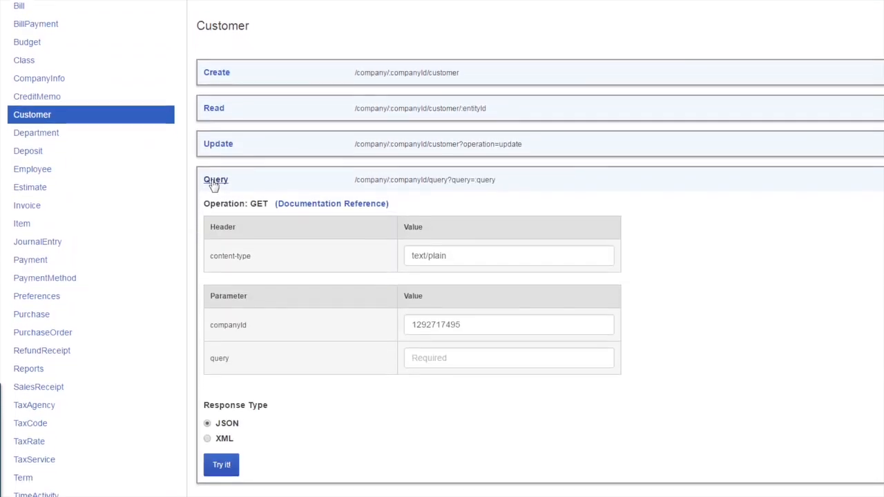
{"action": "scroll", "scroll_direction": "down", "scroll_amount": 3}
{"action": "type", "text": "select * from customer"}
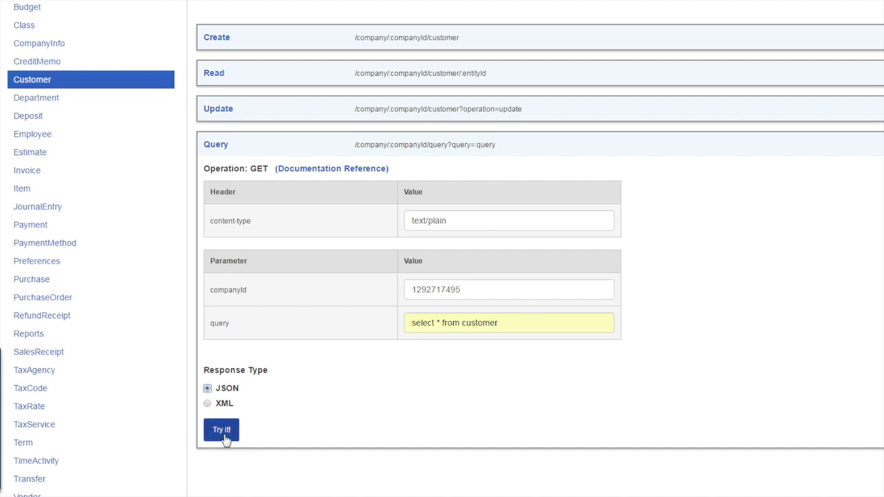
{"action": "left_click", "coordinate": [221, 428]}
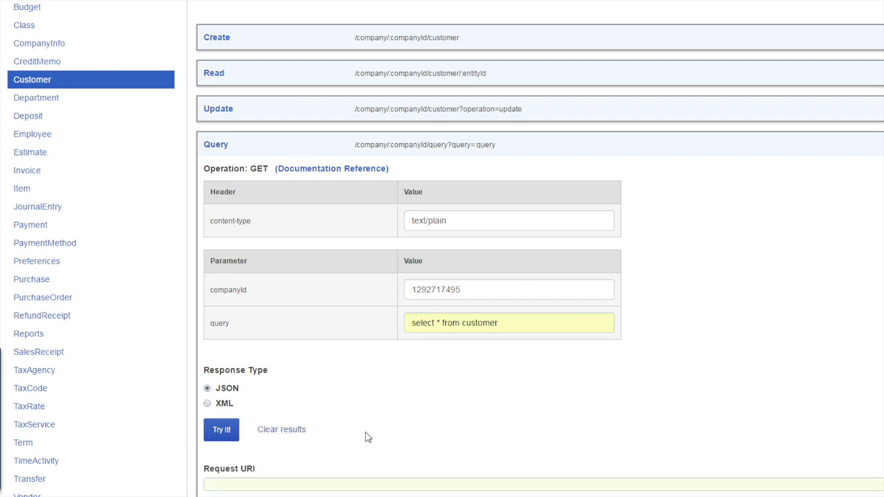
{"action": "left_click", "coordinate": [221, 428]}
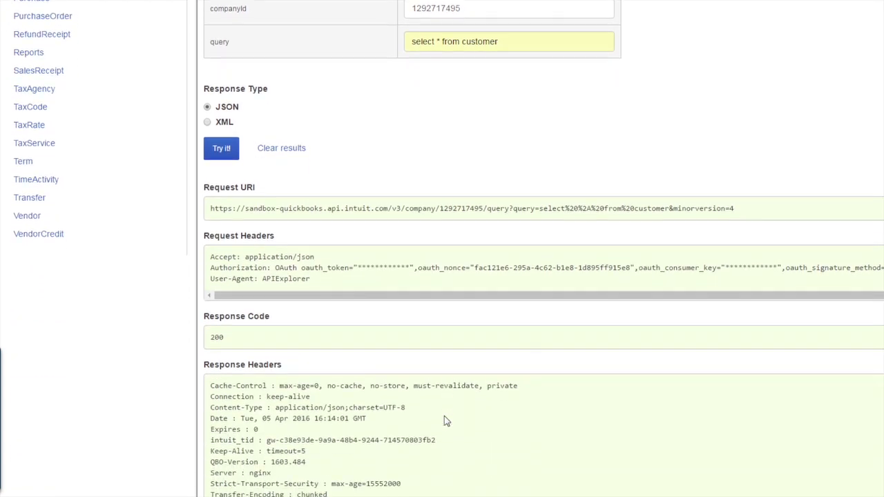
{"action": "scroll", "scroll_direction": "down", "scroll_amount": 3}
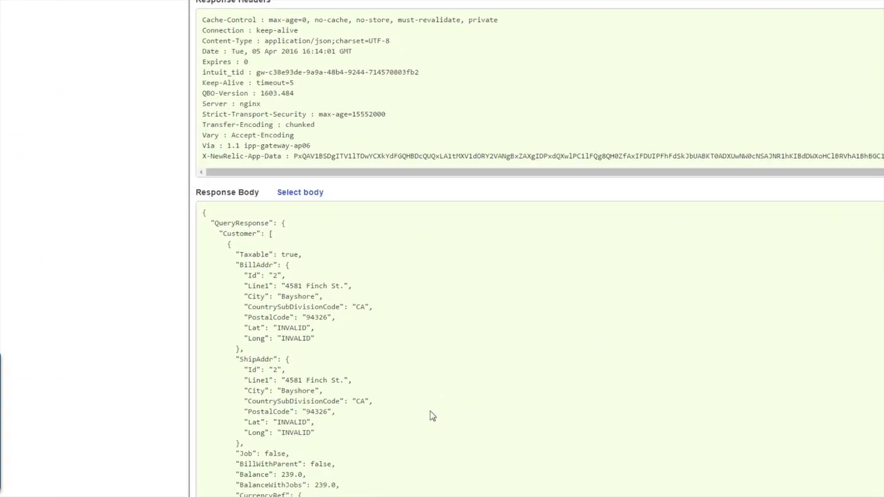
{"action": "scroll", "scroll_direction": "down", "scroll_amount": 3}
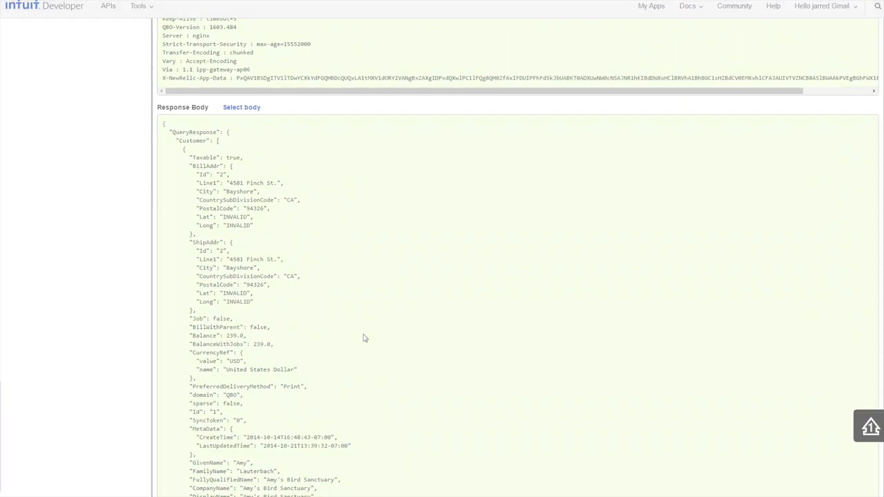
Go to the Manage Sandboxes page via Tools > QuickBooks Sandbox.
{"action": "left_click", "coordinate": [180, 11]}
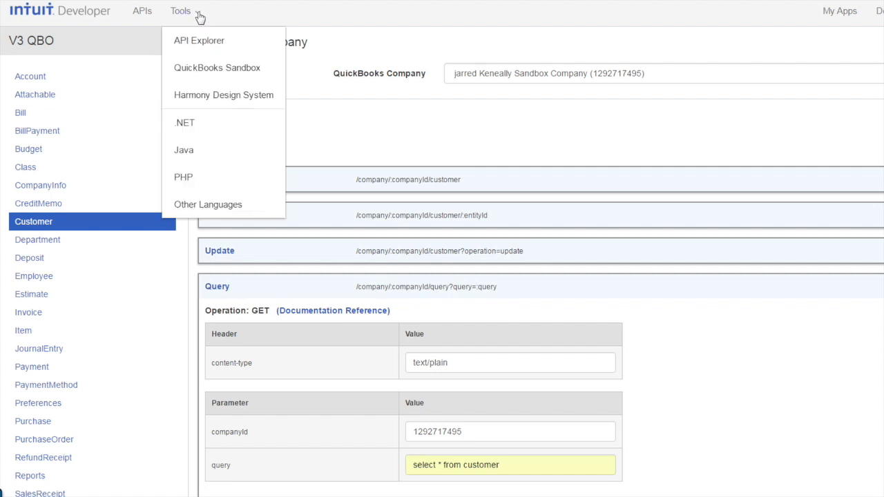
{"action": "mouse_move", "coordinate": [217, 68]}
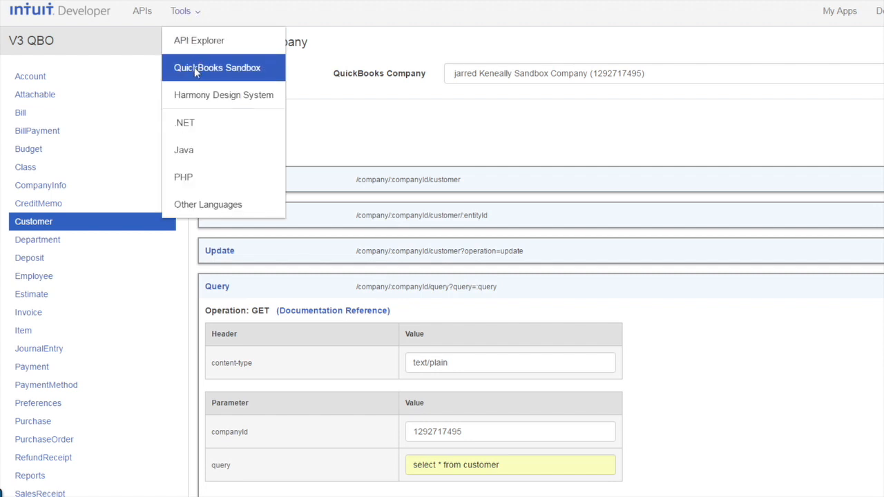
{"action": "left_click", "coordinate": [217, 66]}
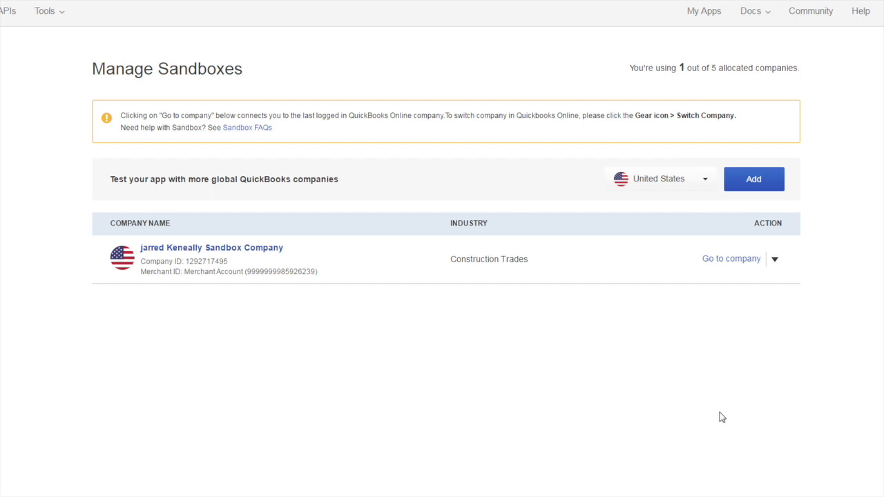
{"action": "mouse_move", "coordinate": [730, 259]}
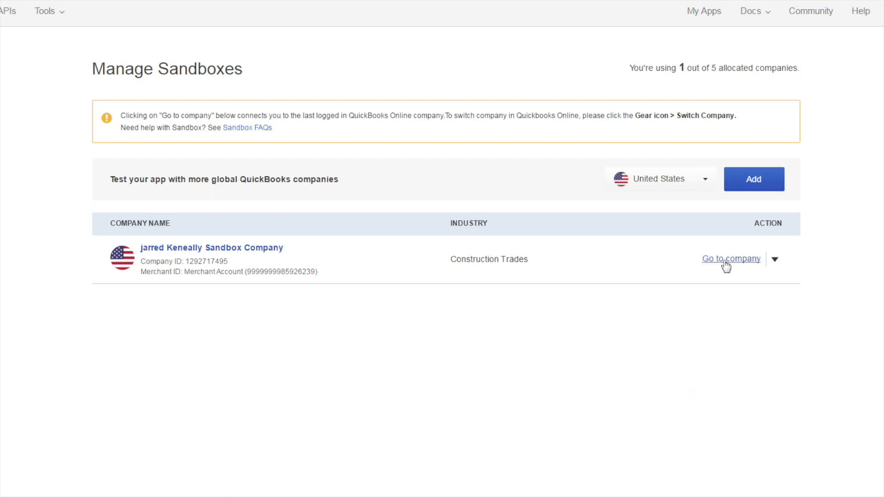
Enter the sandbox company, go to Customers and show Amy's Bird Sanctuary's transaction list.
{"action": "left_click", "coordinate": [731, 258]}
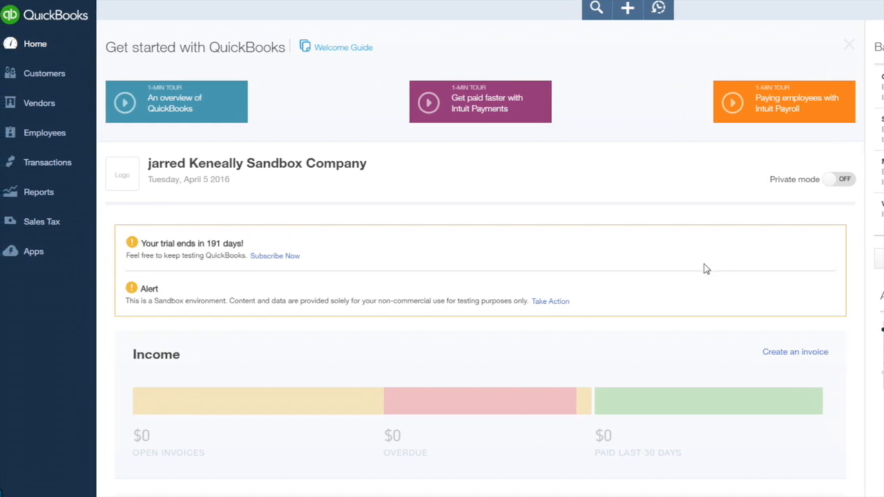
{"action": "mouse_move", "coordinate": [44, 133]}
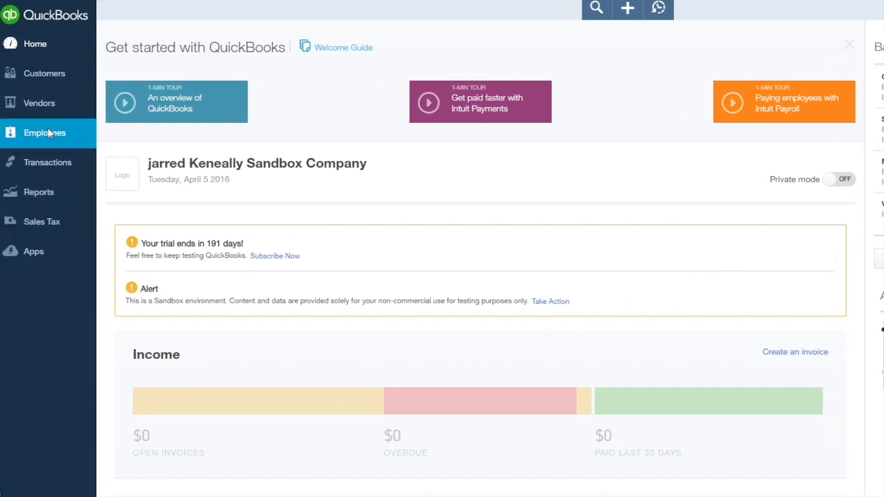
{"action": "left_click", "coordinate": [44, 74]}
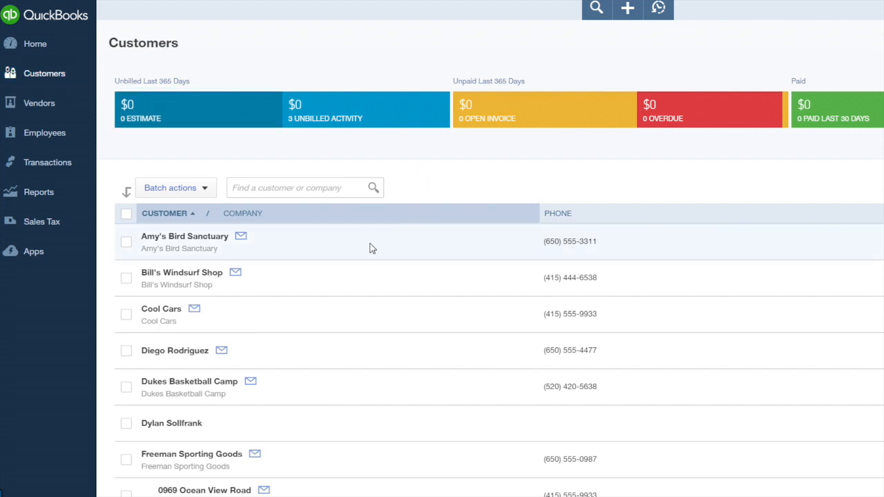
{"action": "left_click", "coordinate": [185, 236]}
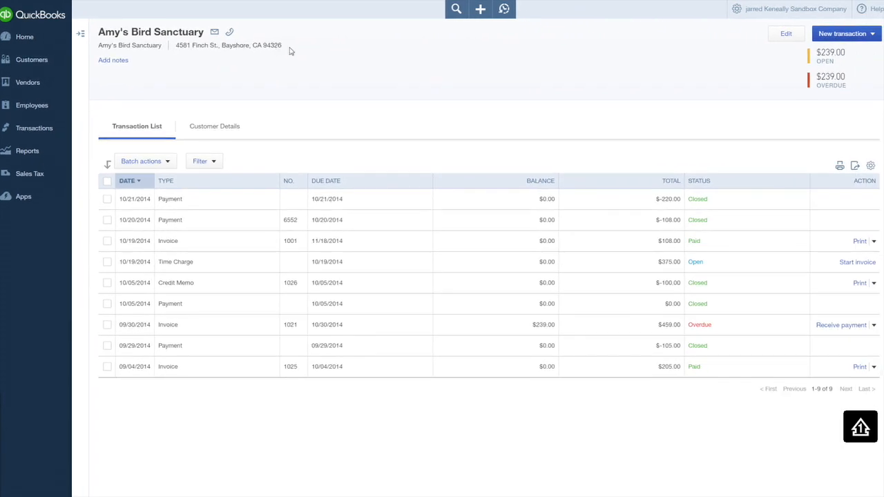
{"action": "mouse_move", "coordinate": [447, 68]}
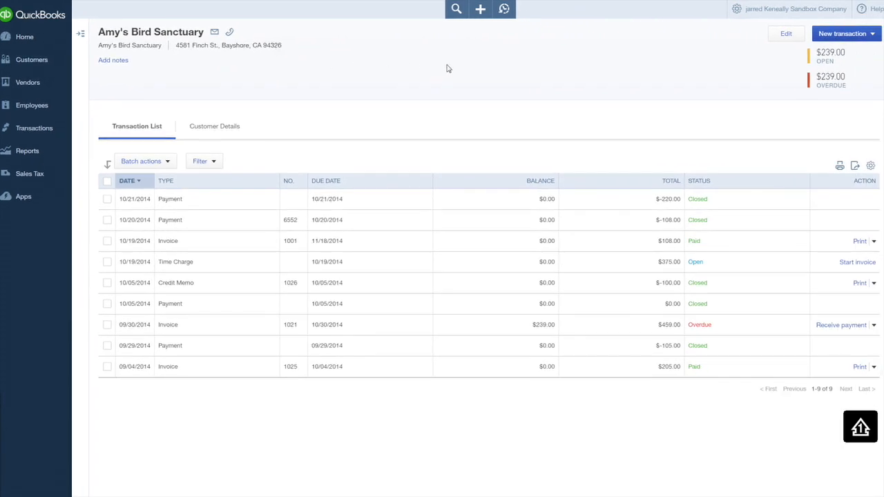
{"action": "mouse_move", "coordinate": [439, 80]}
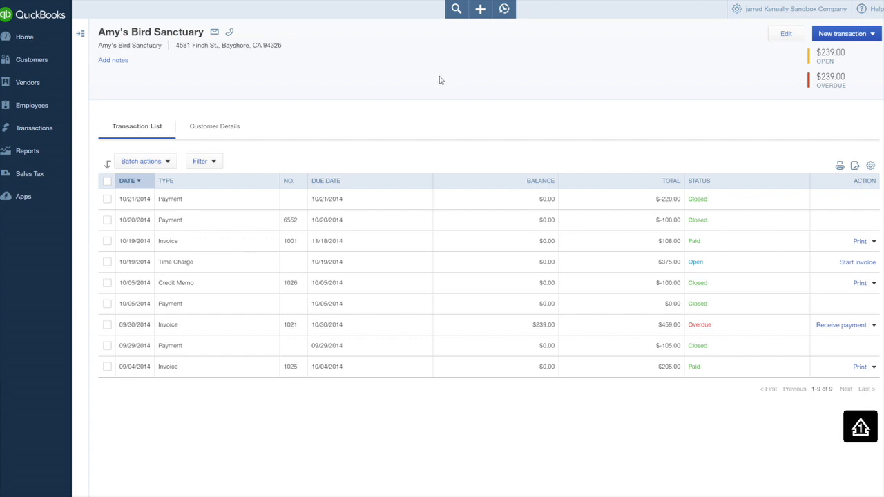